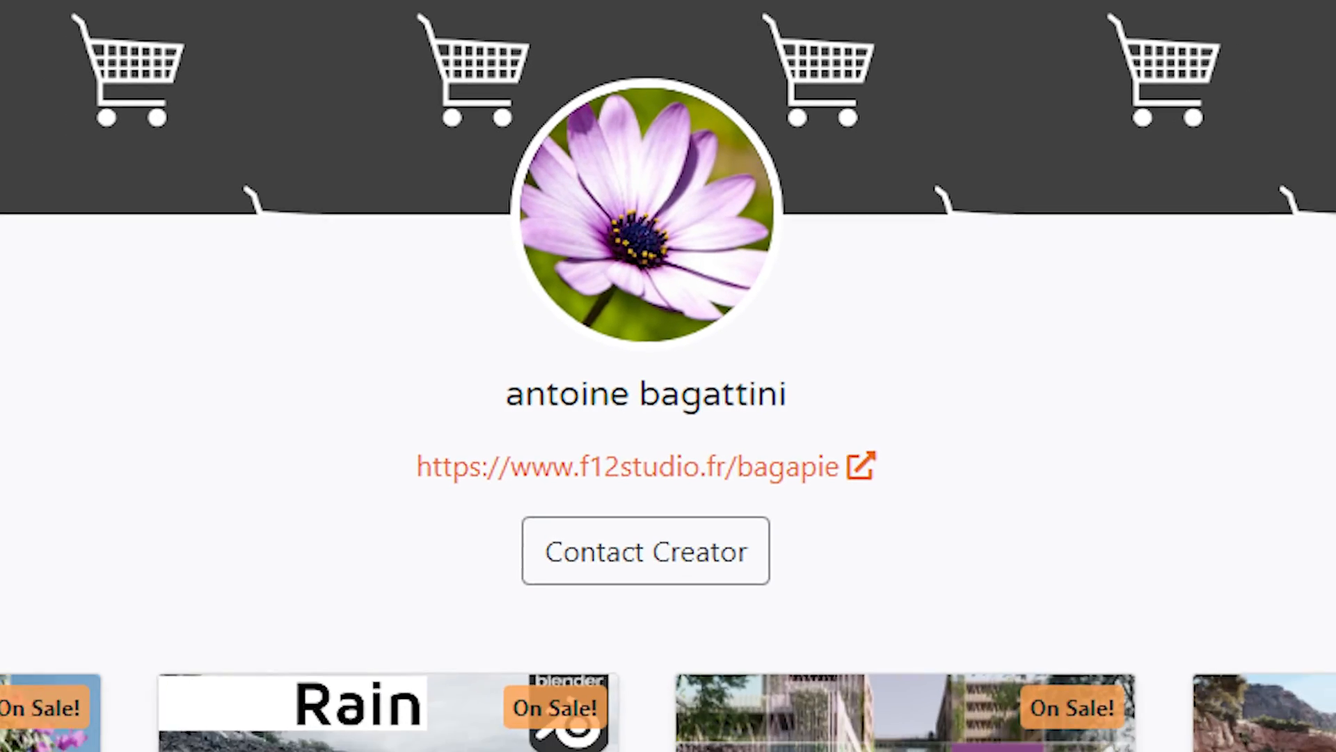
Step: Scroll down the creator's Blender Market profile to see their add-ons
scroll("down", 3)
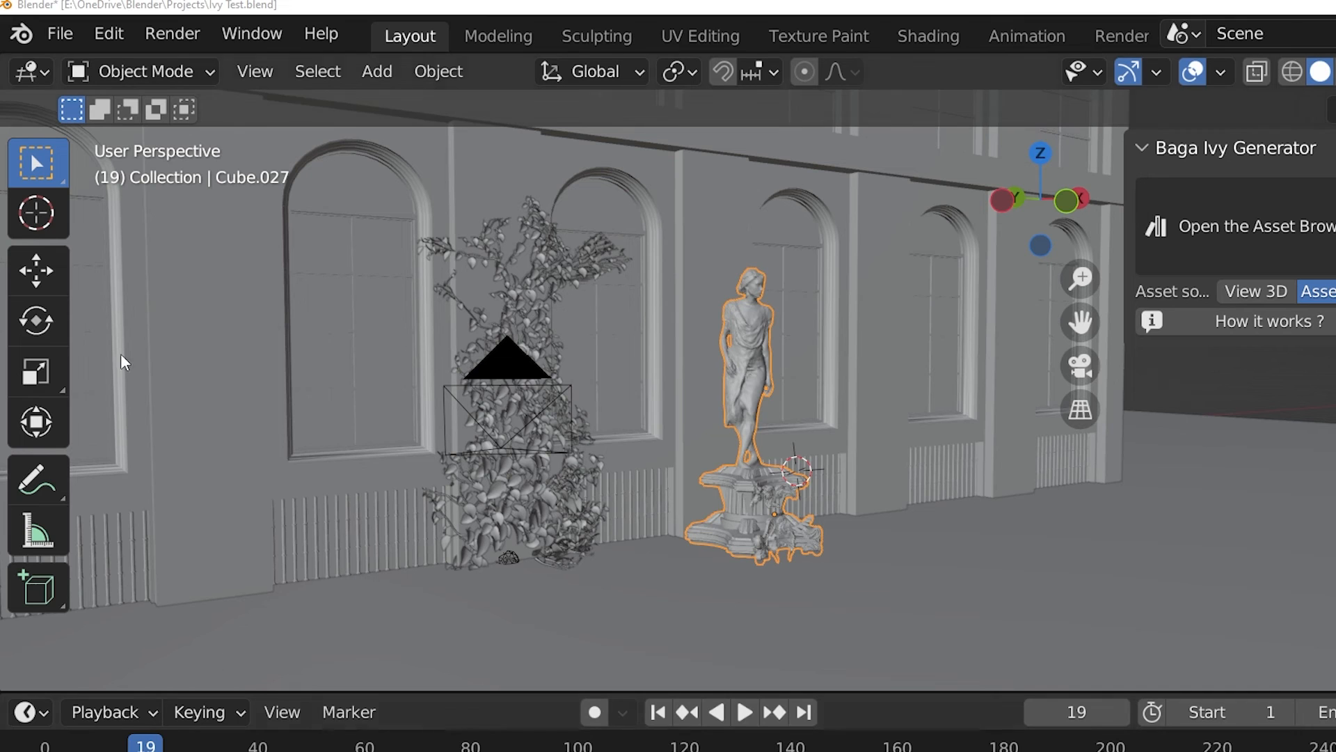
Step: Open Blender's Preferences window from the Edit menu
left_click(107, 33)
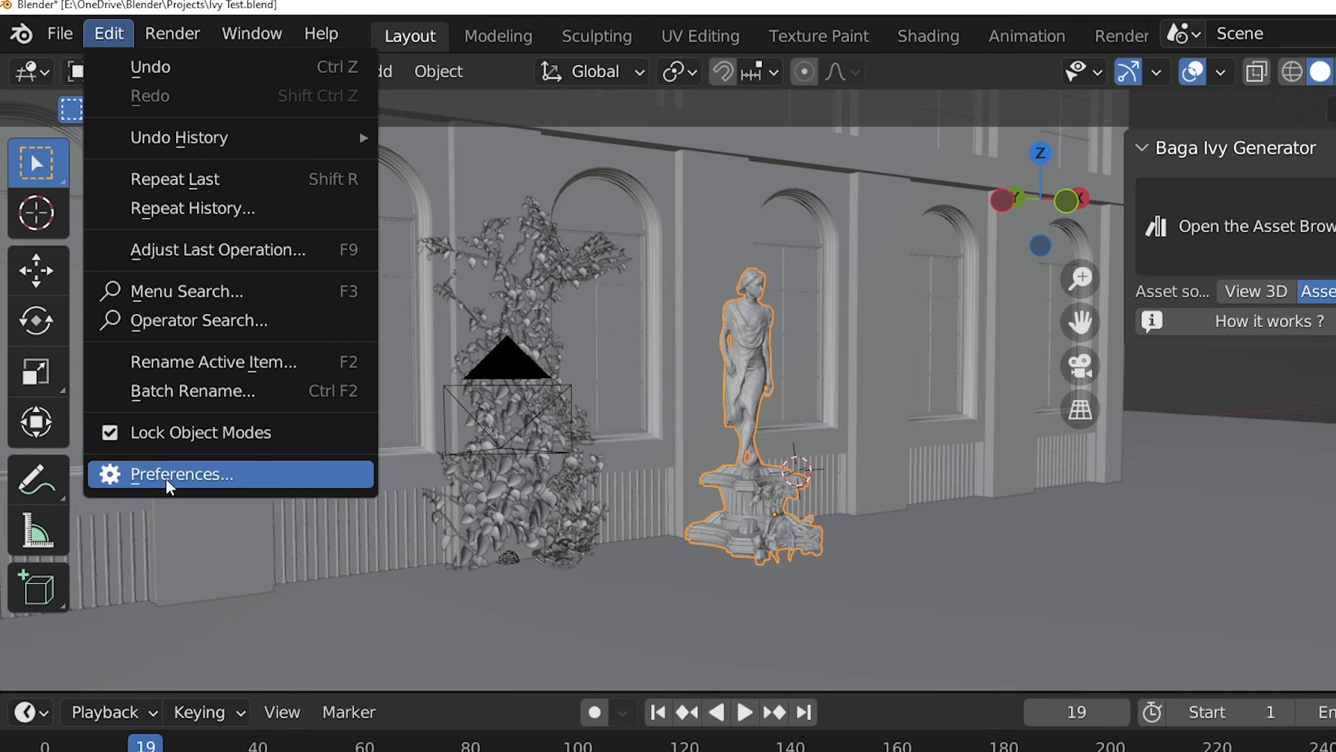
left_click(176, 474)
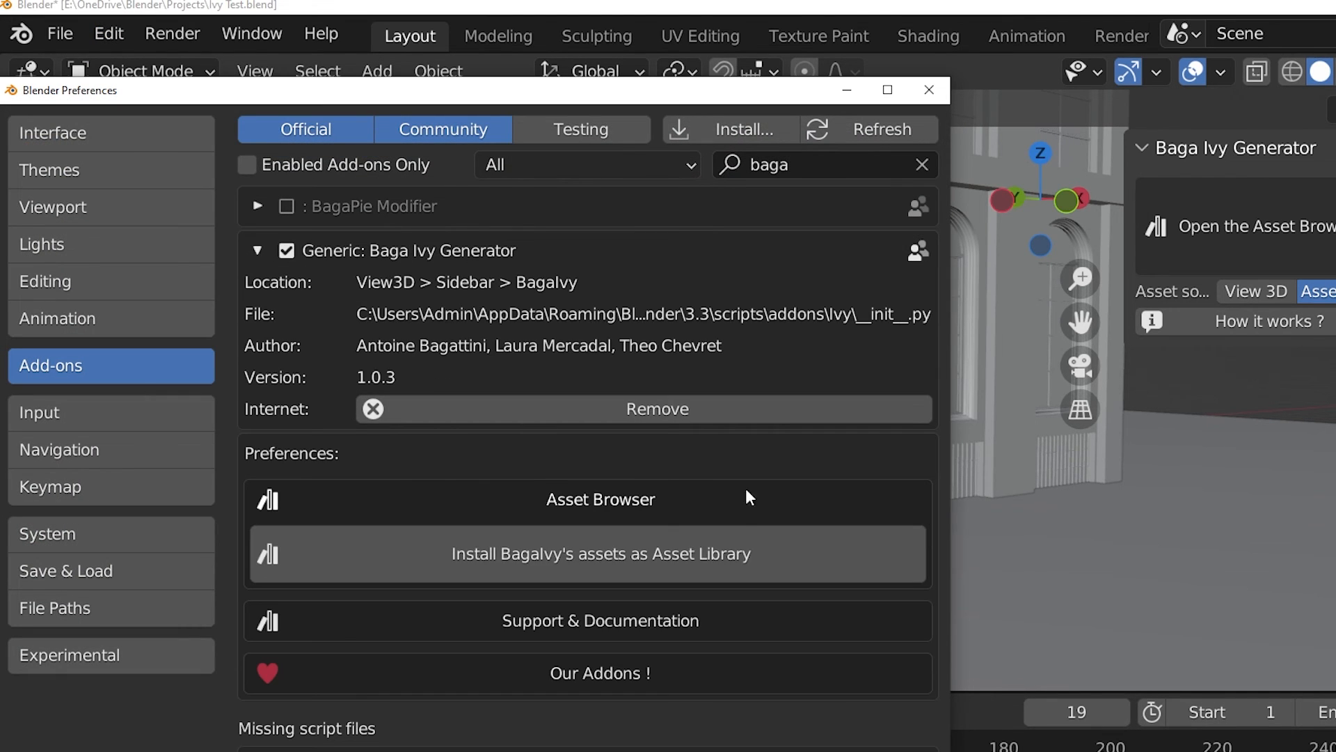
mouse_move(355, 561)
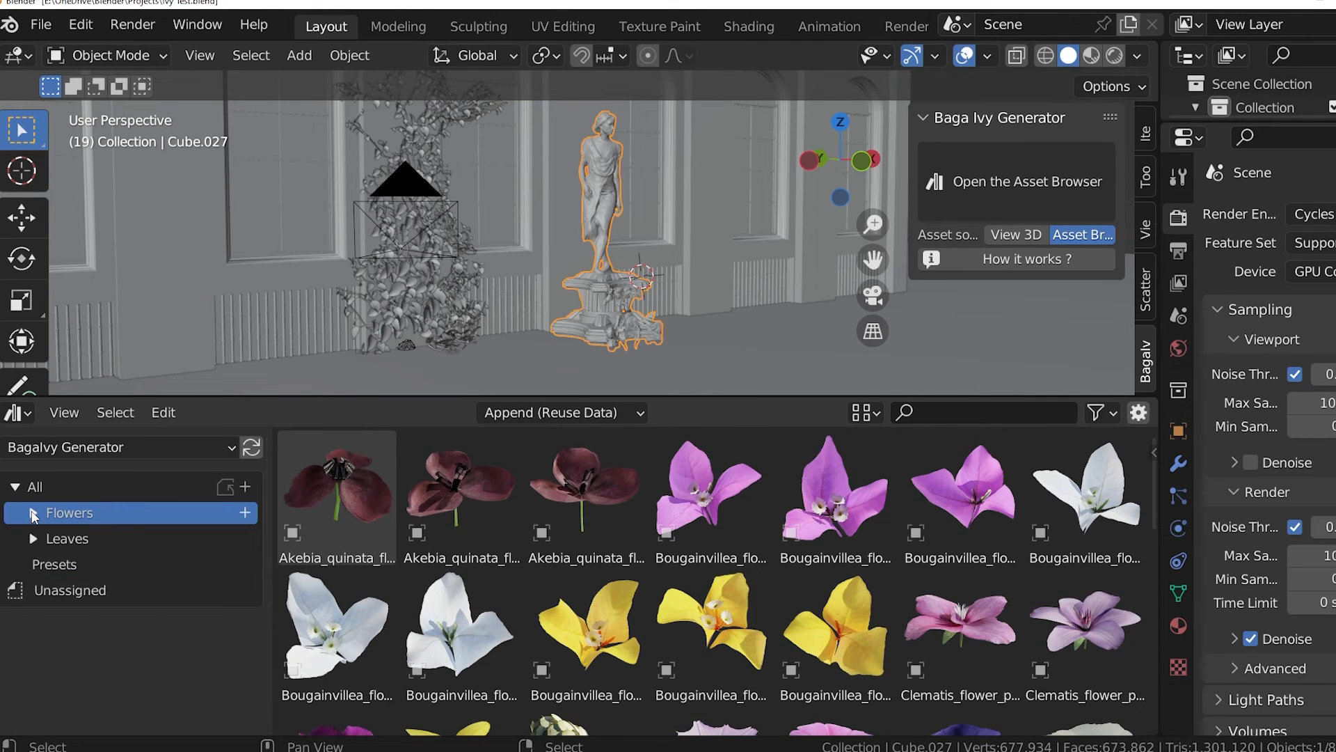
left_click(67, 537)
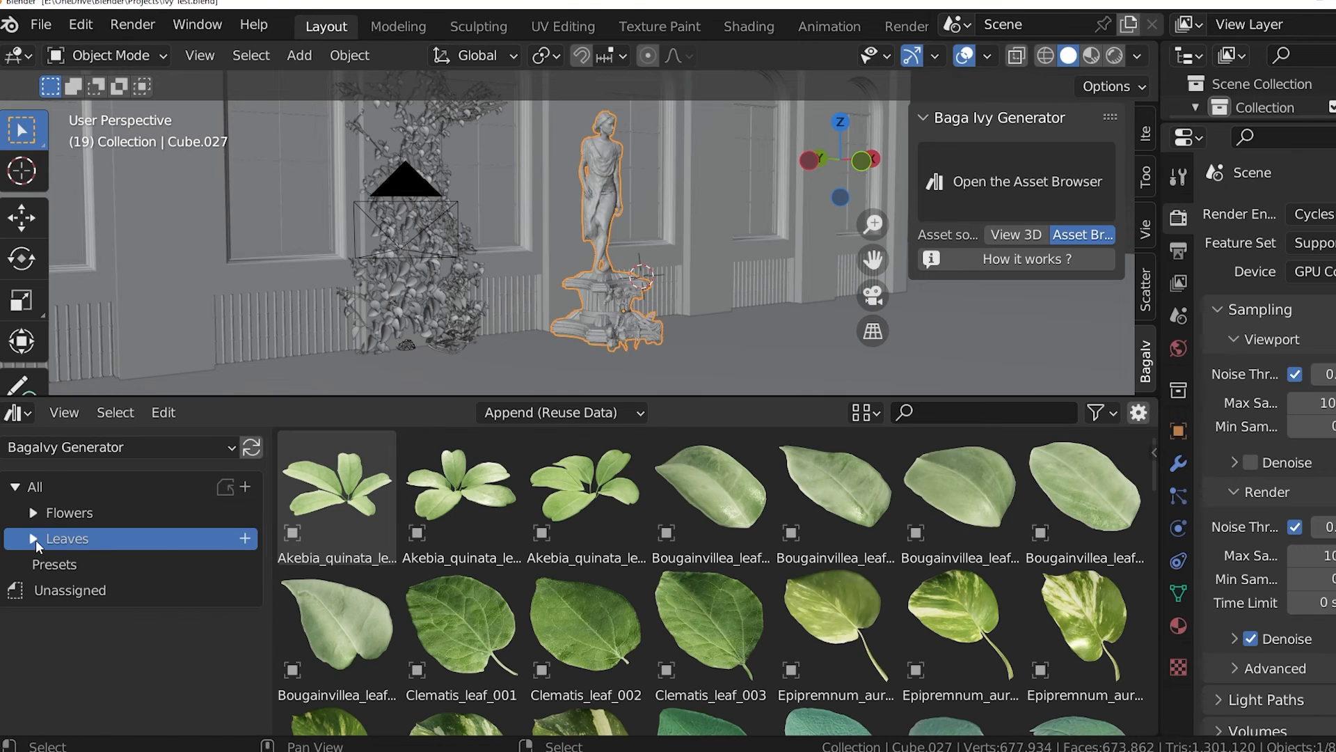
left_click(65, 537)
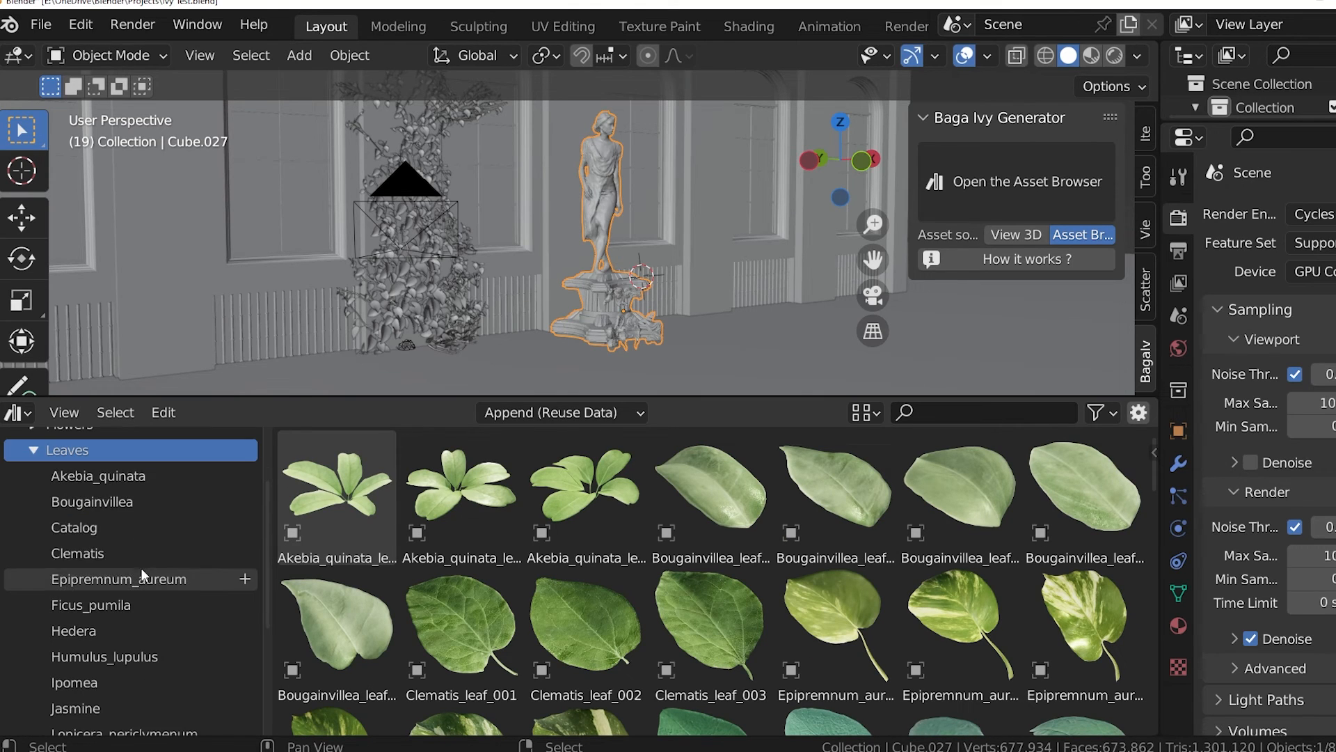
mouse_move(117, 534)
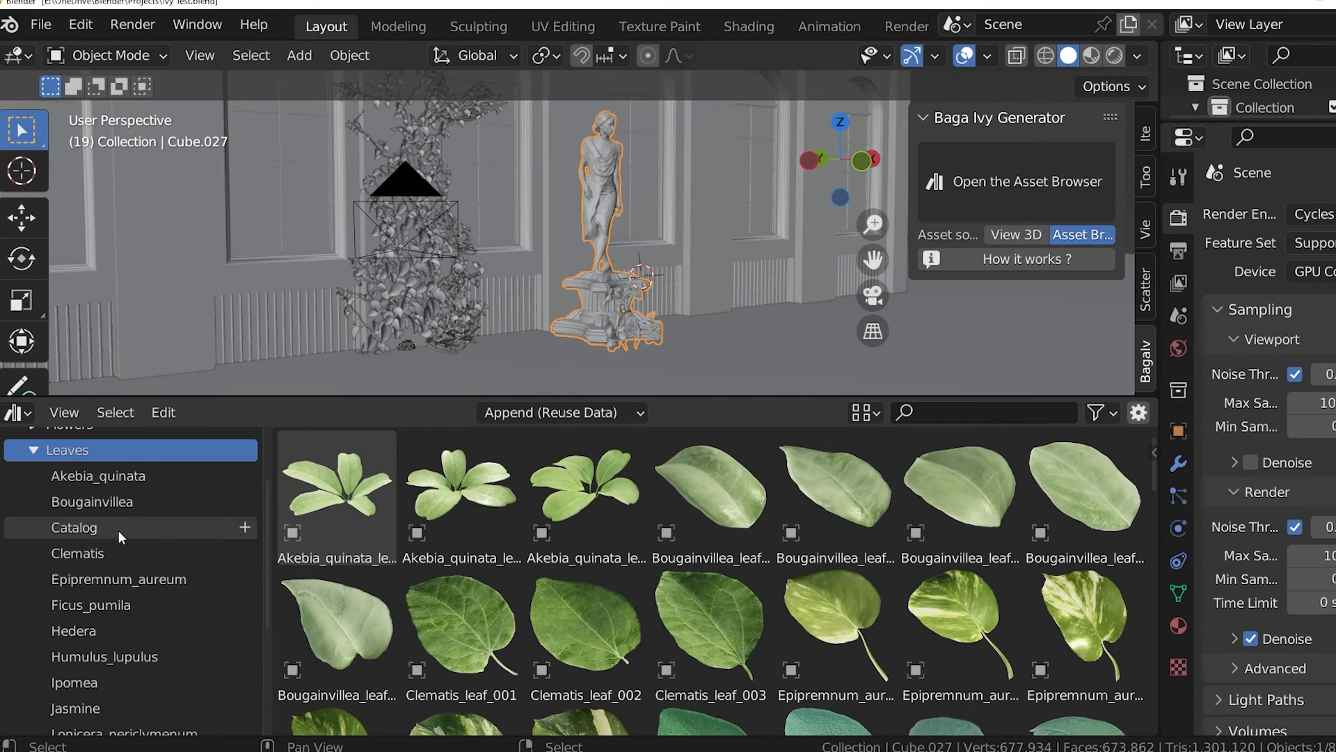
left_click(98, 476)
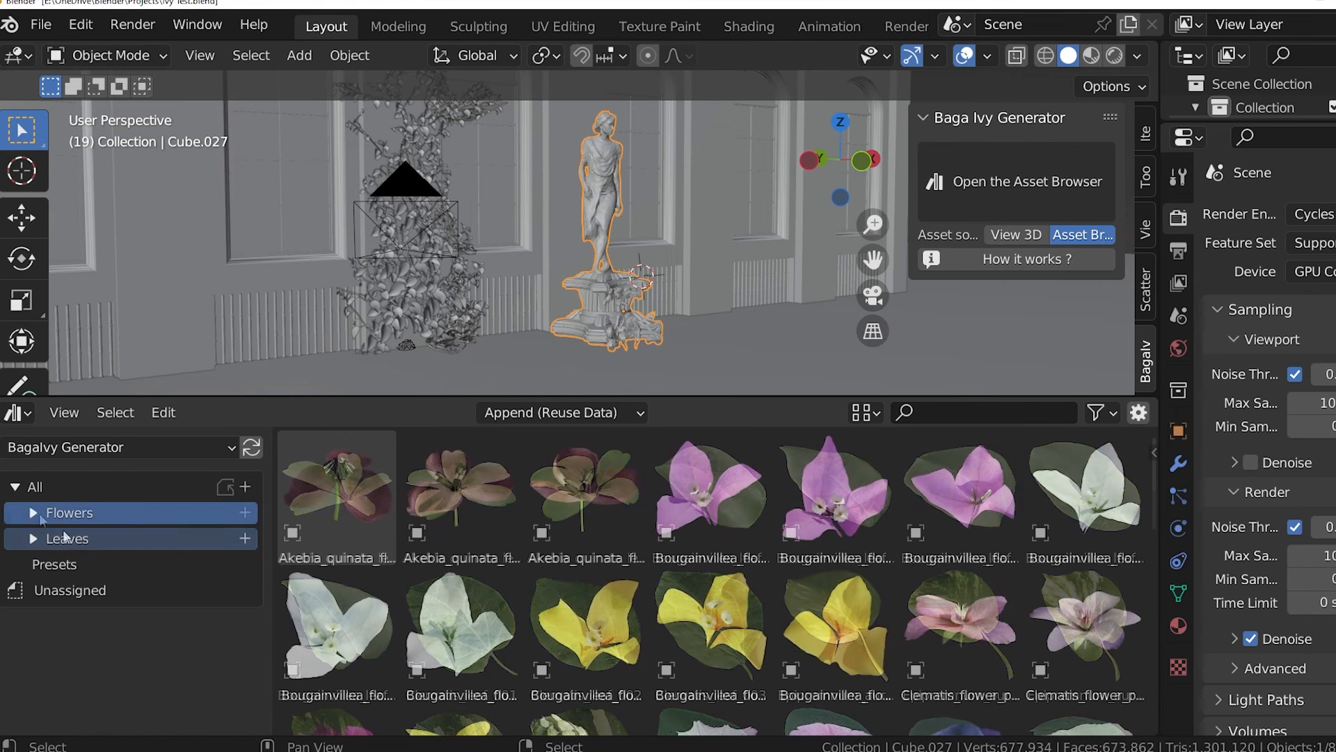
left_click(54, 564)
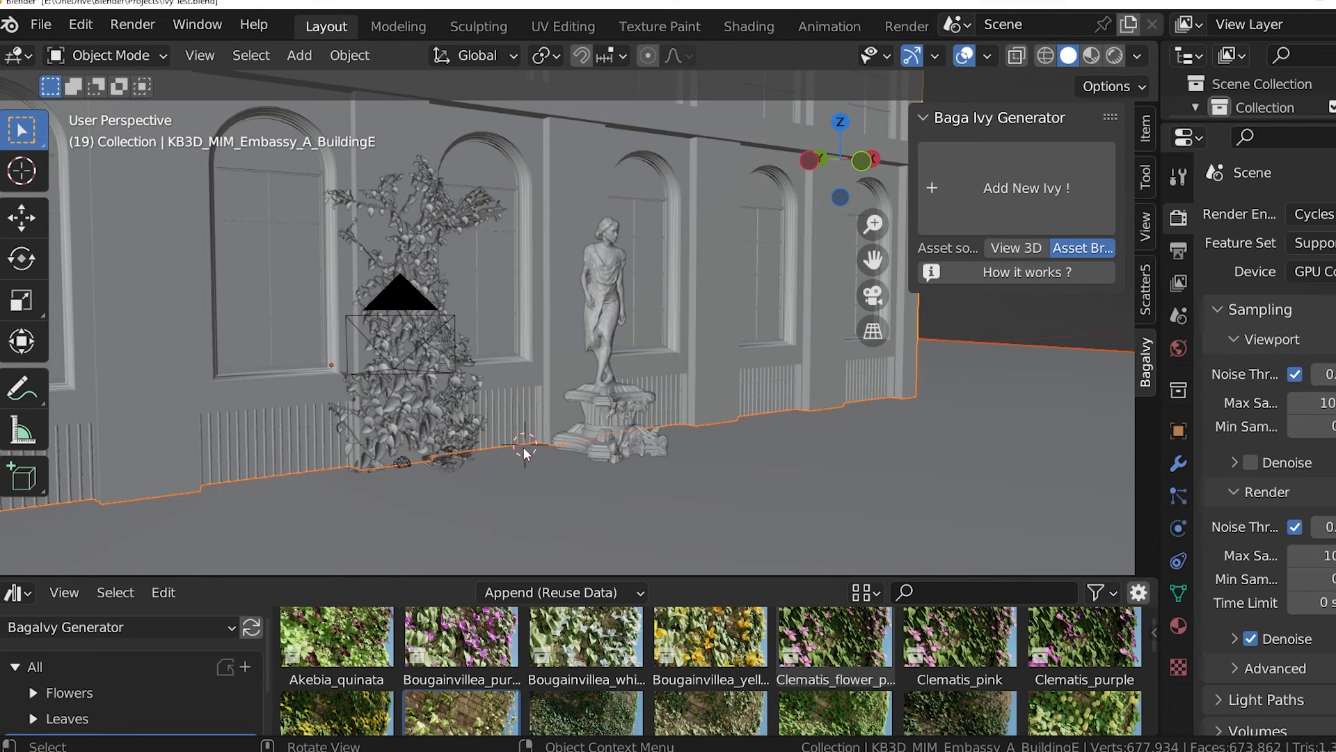
mouse_move(639, 576)
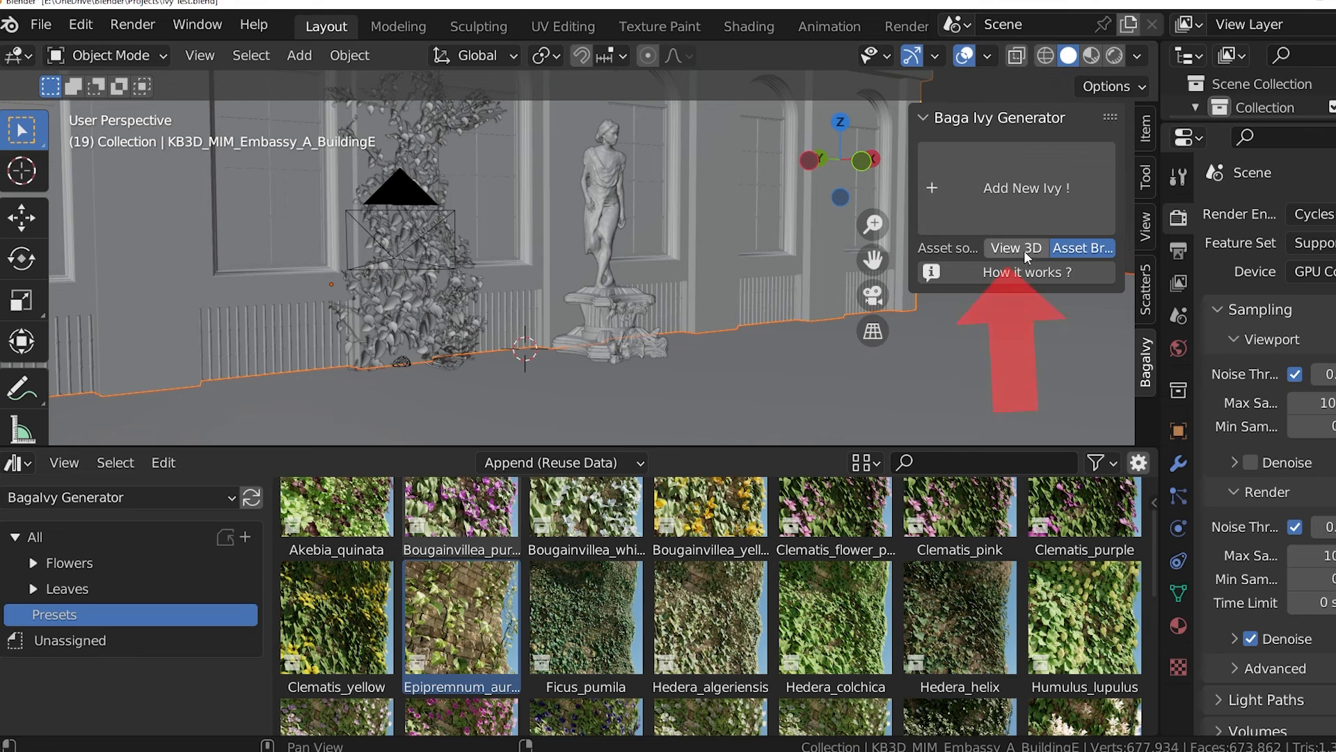
Step: Set the ivy Asset Source to the asset library and pick a Bougainvillea leaf asset
left_click(1013, 248)
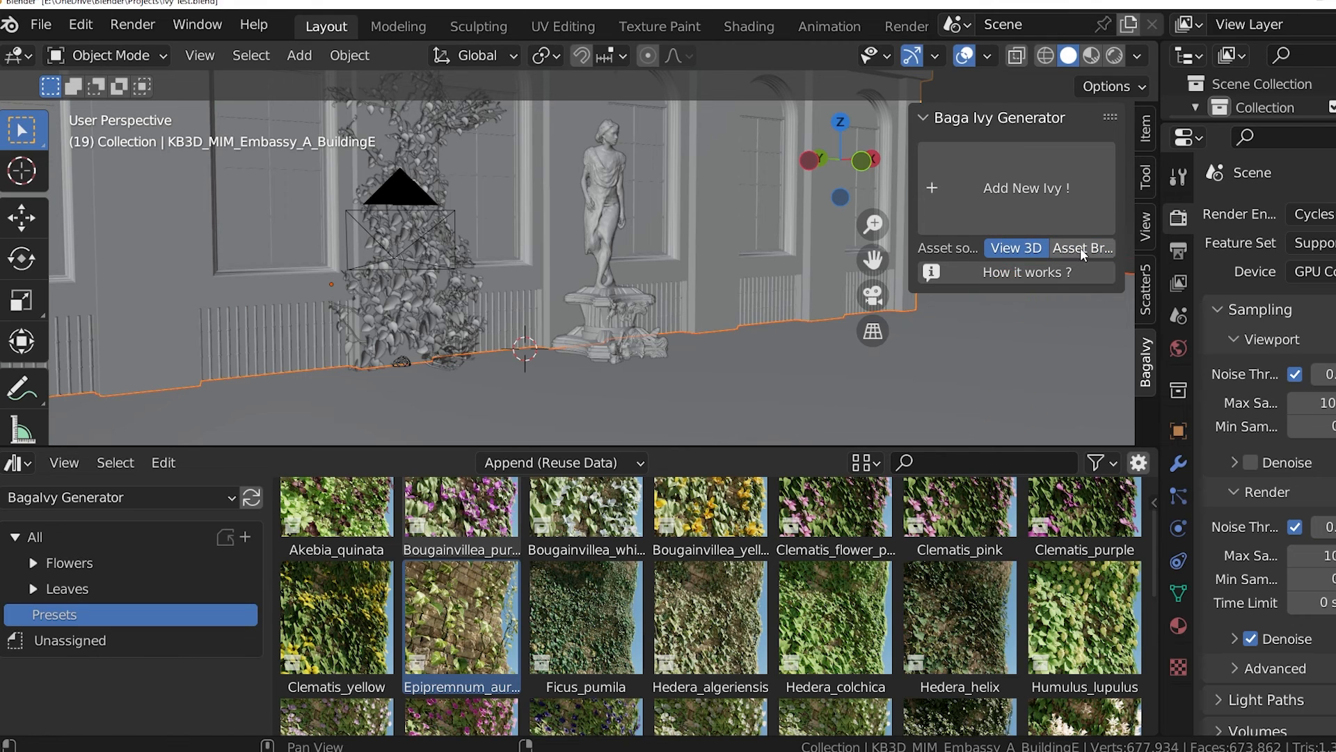
left_click(1080, 248)
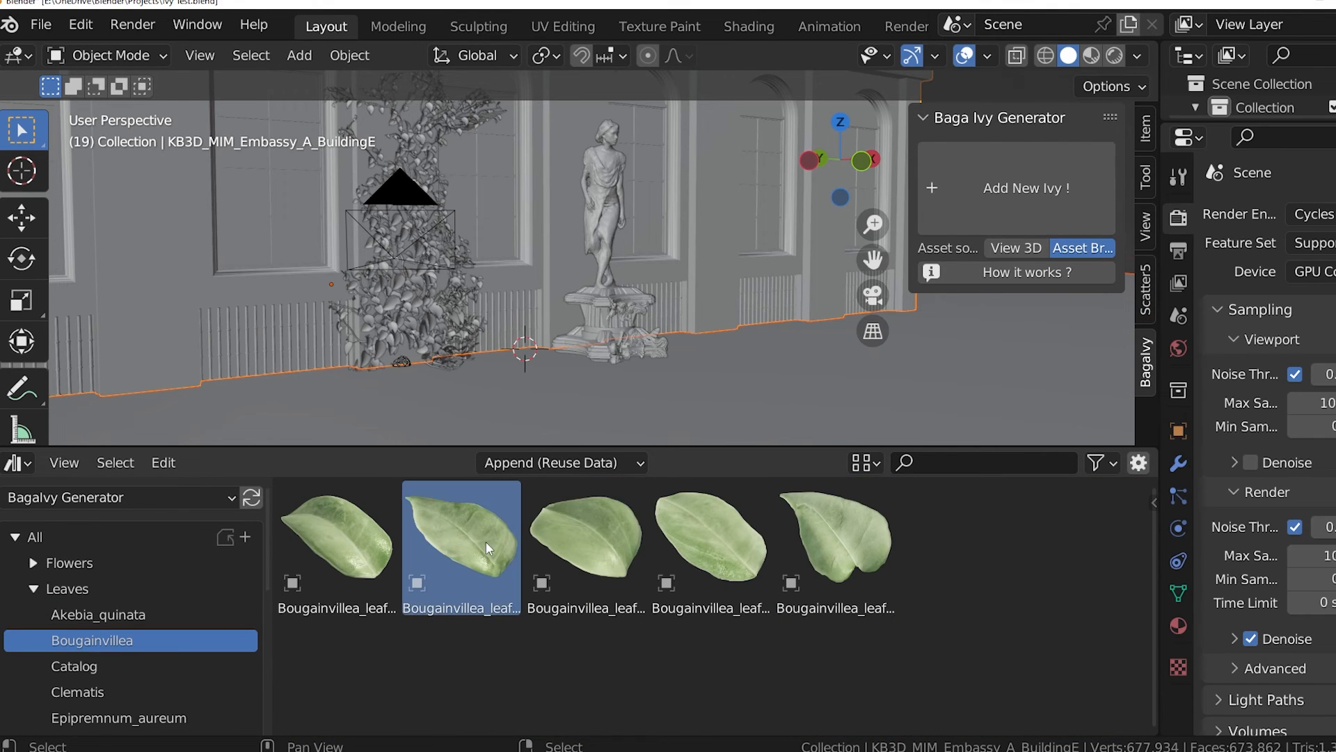
left_click(54, 614)
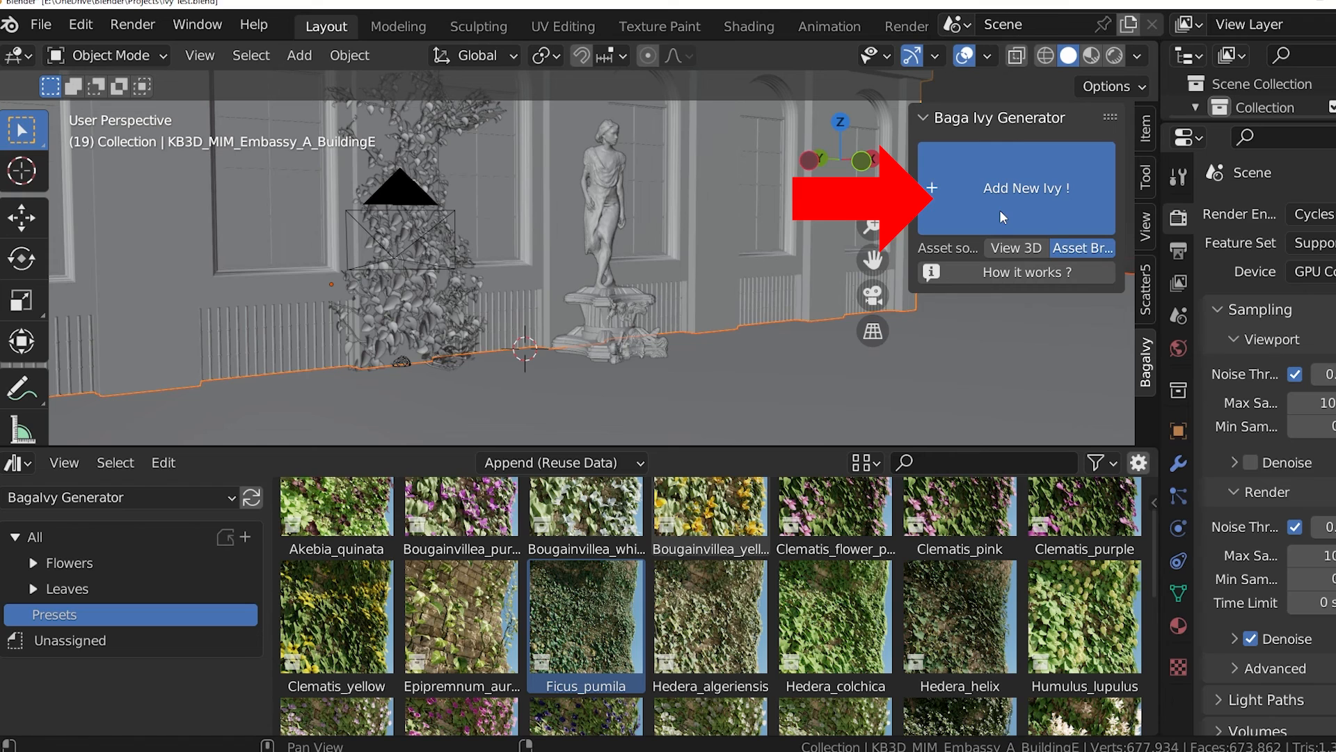
Step: Add a new ivy and draw its growth path up the wall behind the statue
left_click(1015, 188)
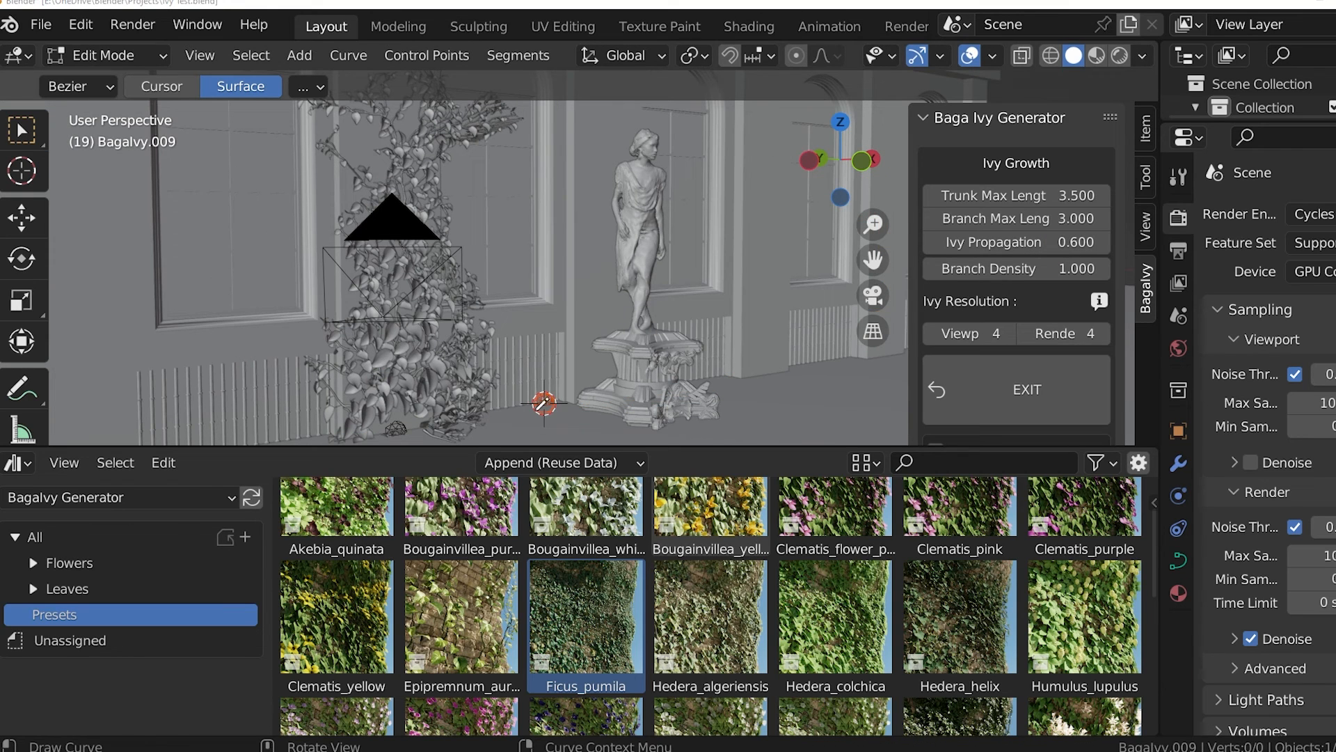
left_click_drag(543, 403, 591, 101)
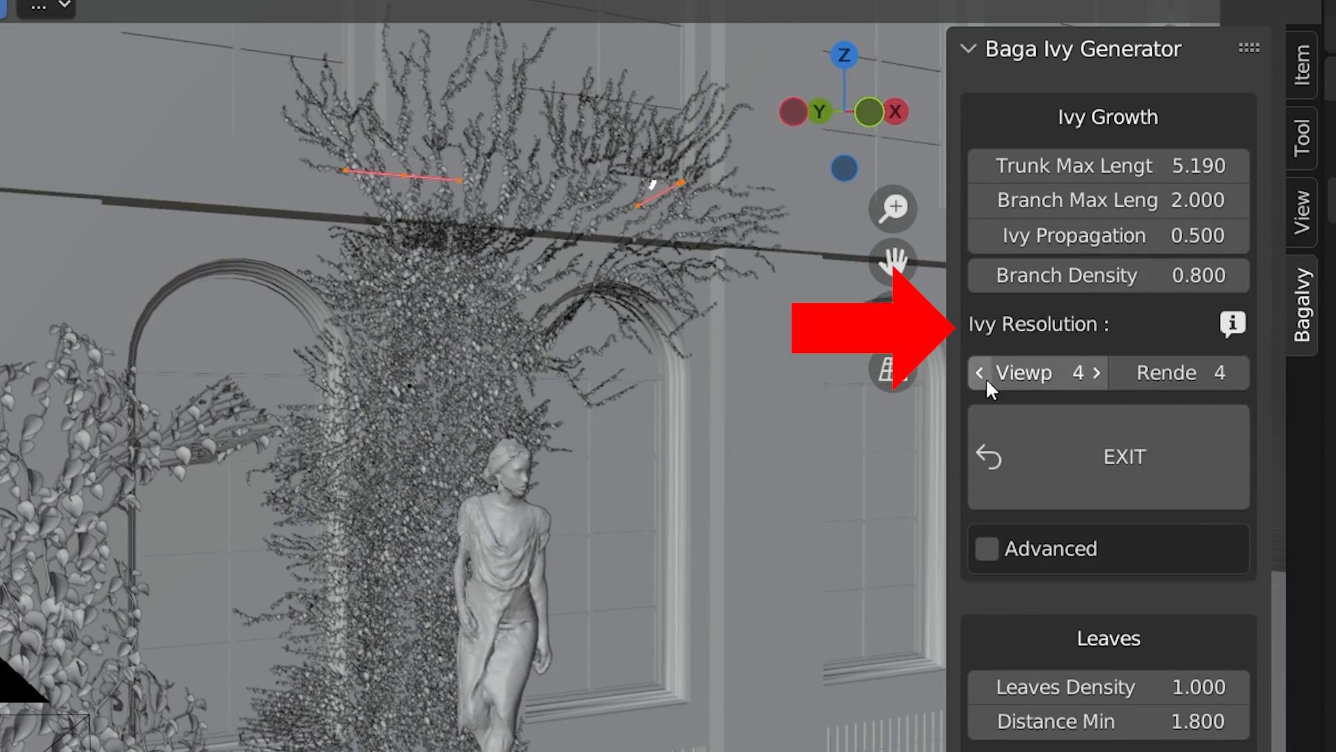
Step: Lower the ivy's viewport resolution from 2 down to 1
left_click(978, 373)
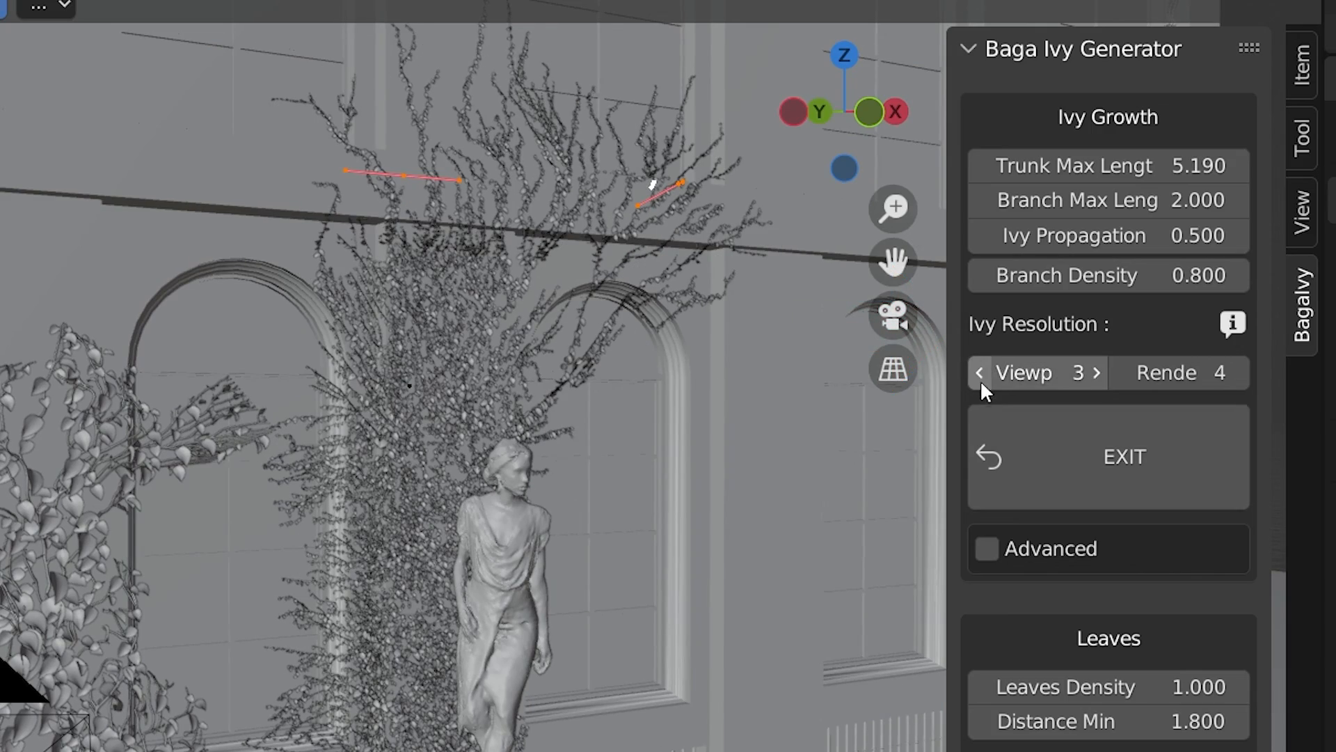
left_click(978, 373)
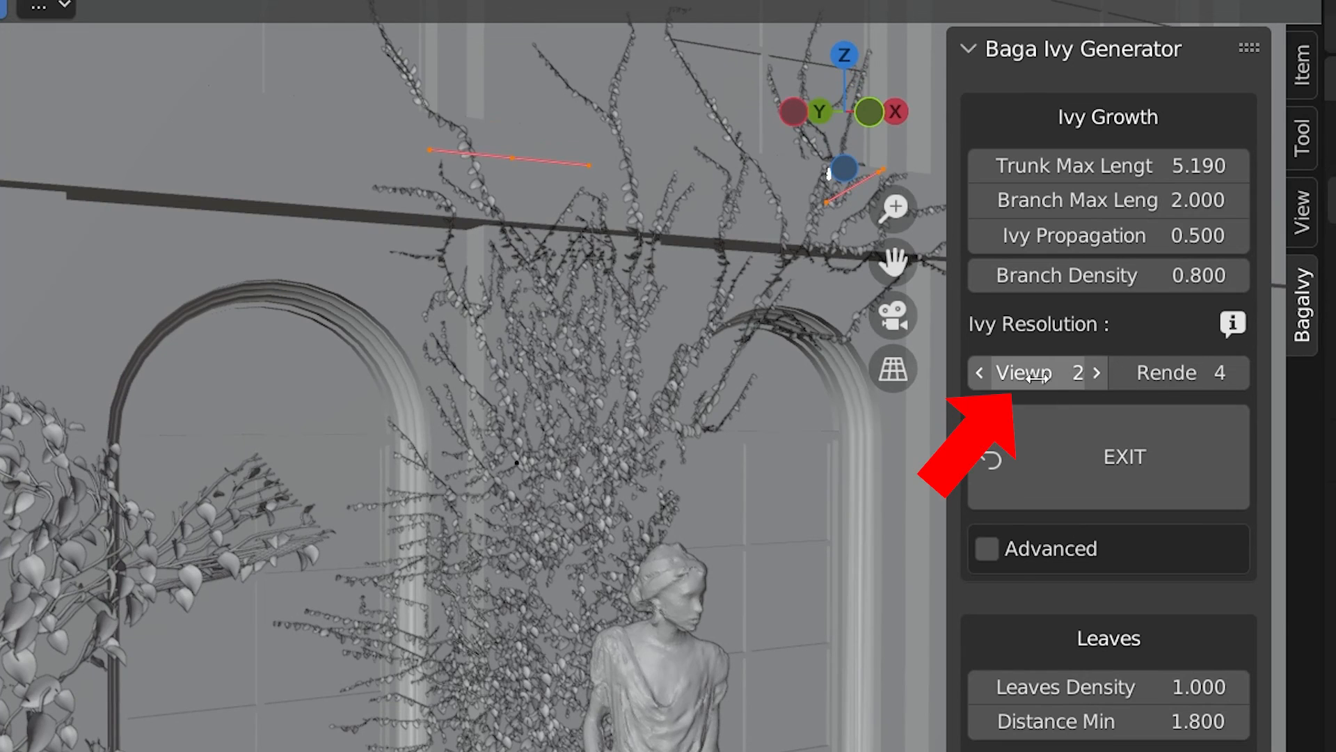
left_click(979, 373)
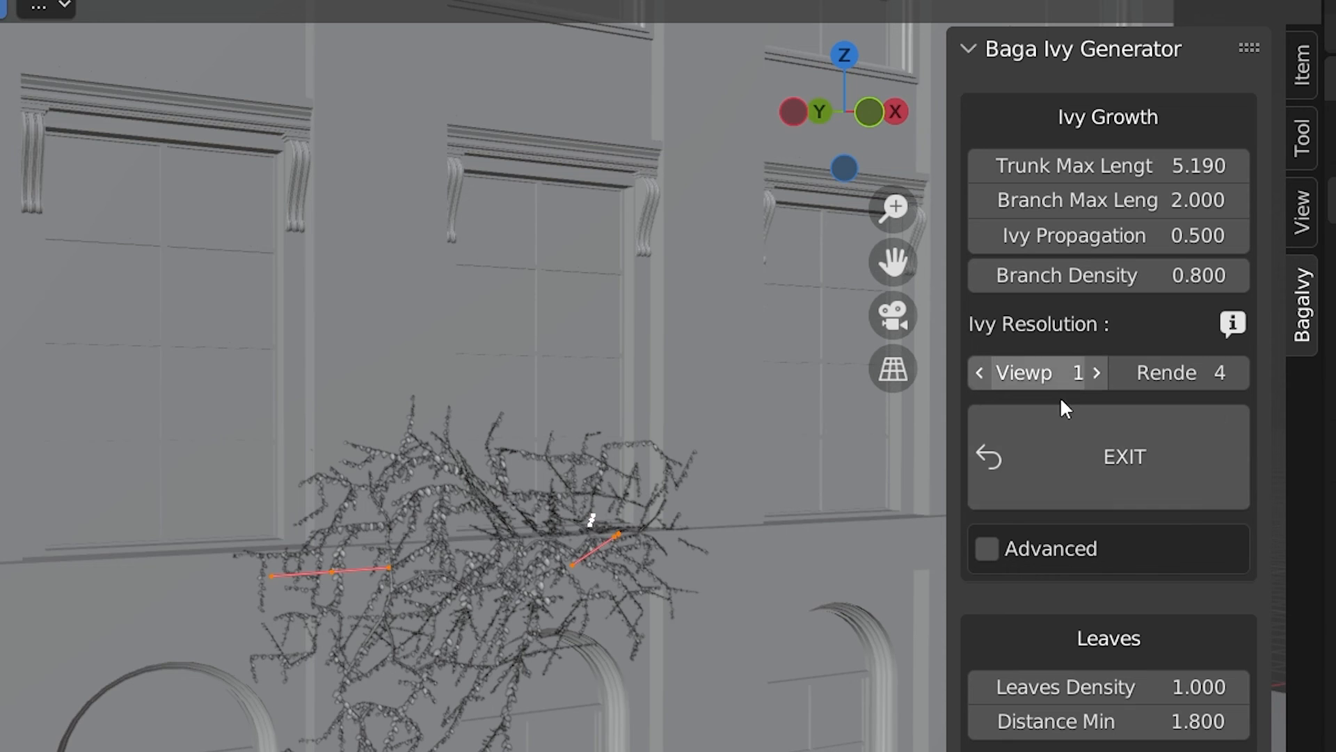
Step: Toggle the Advanced growth settings on and off, then review the Leaves and Flowers sections
left_click(986, 549)
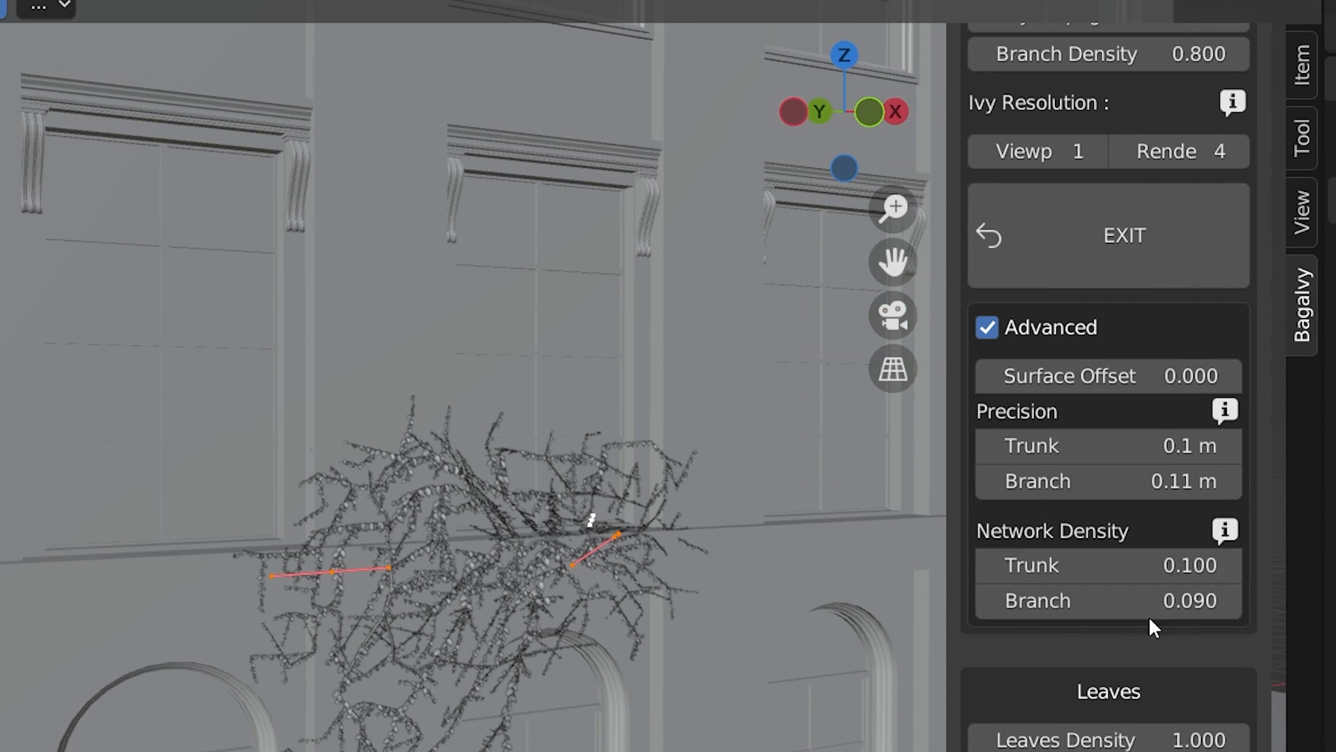
left_click(985, 327)
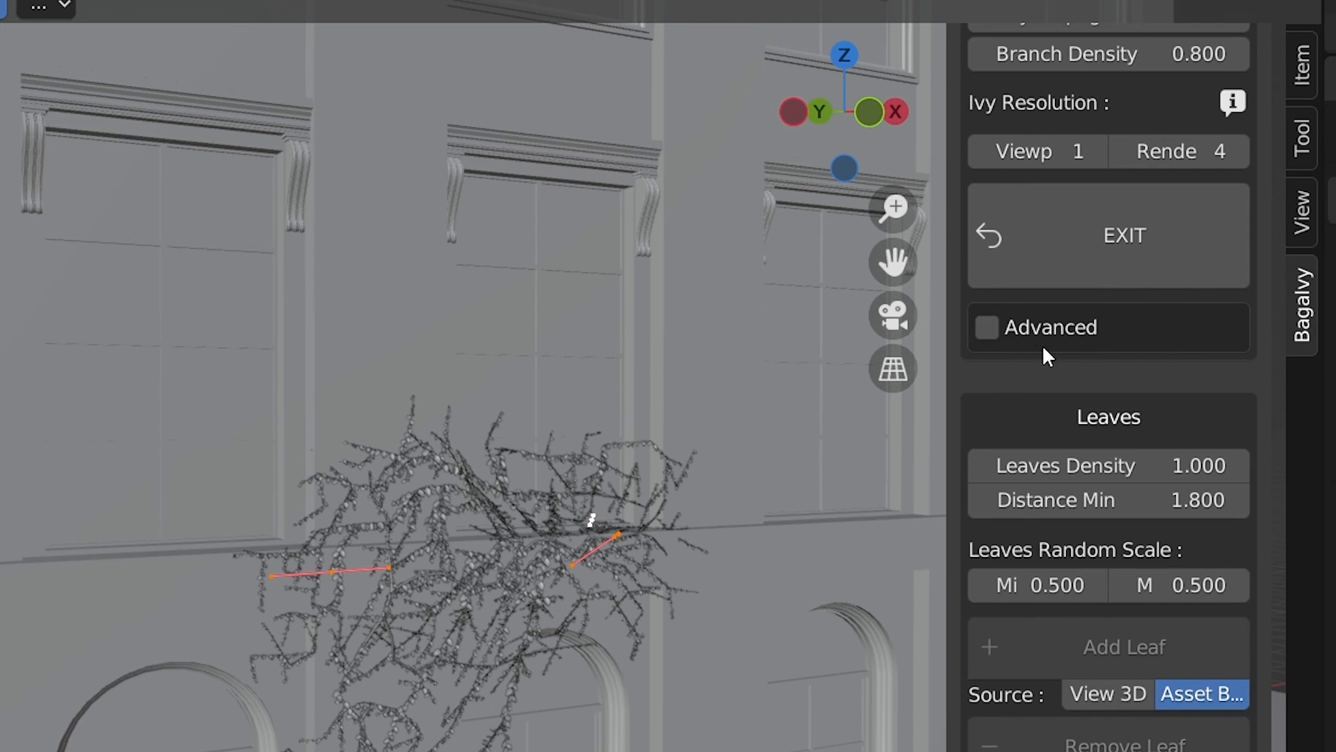
scroll("down", 3)
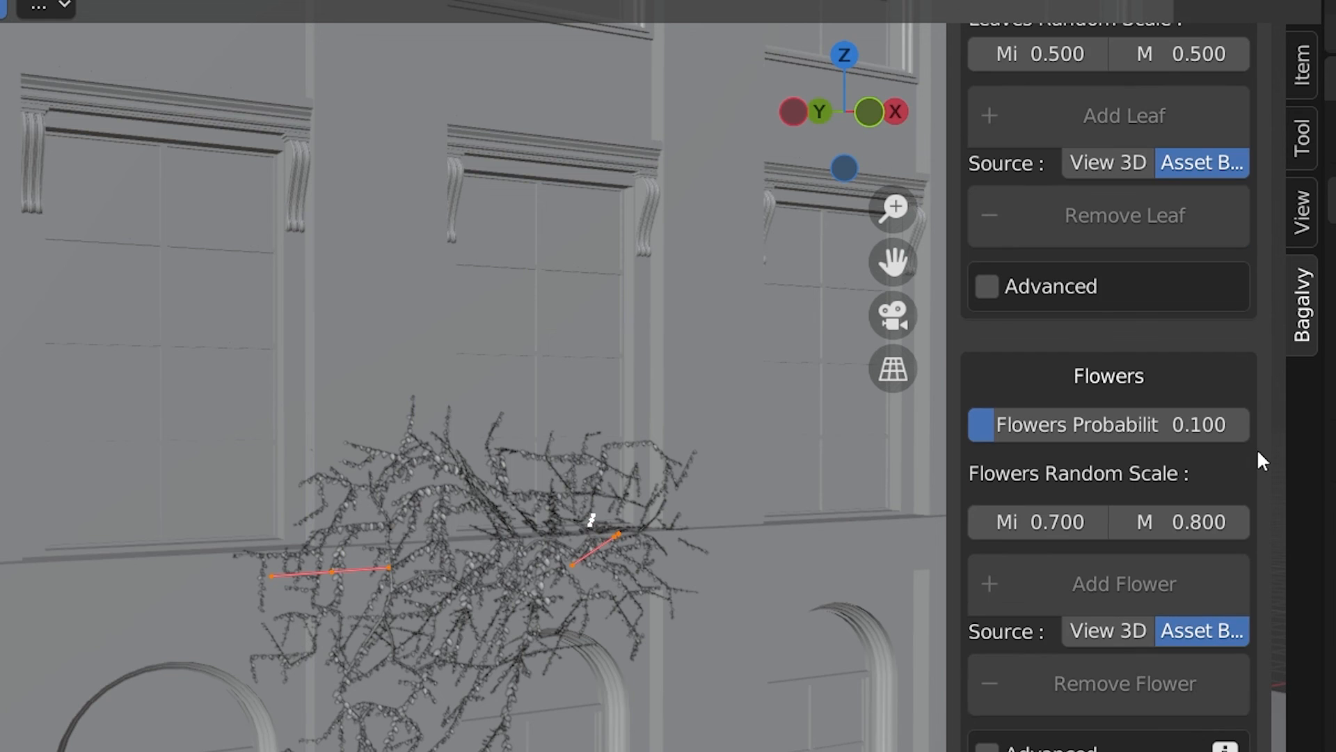
scroll("down", 3)
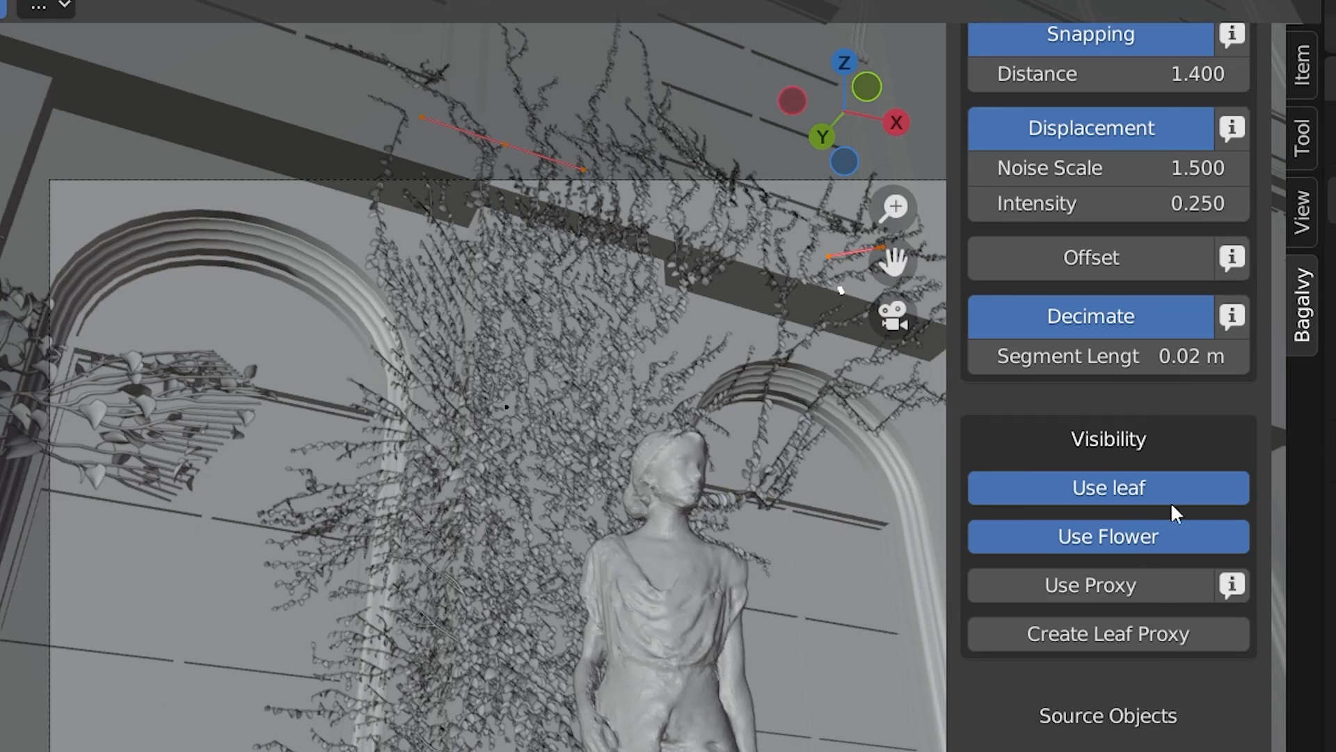
left_click(1106, 585)
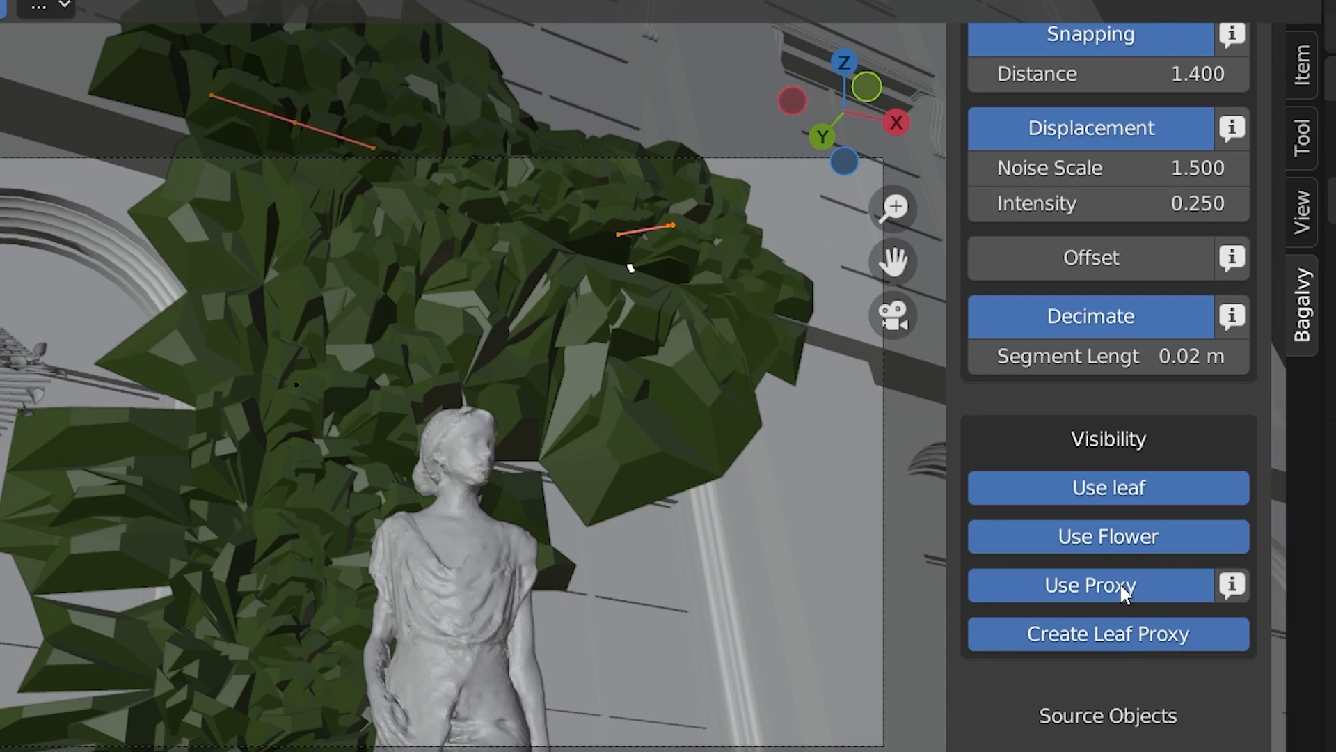
left_click(1107, 584)
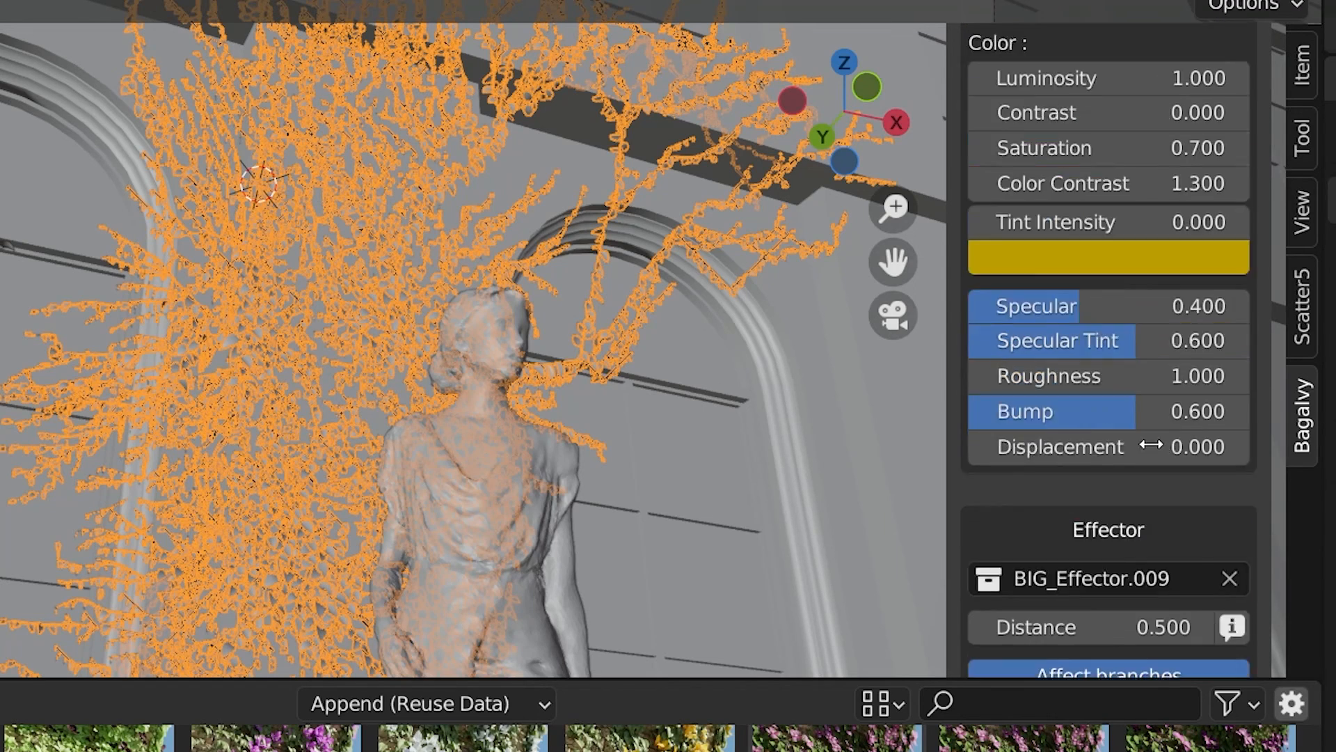
Step: Add the pink Bougainvillea flower to the wall ivy, then pick the yellow Bougainvillea flower asset
scroll("down", 3)
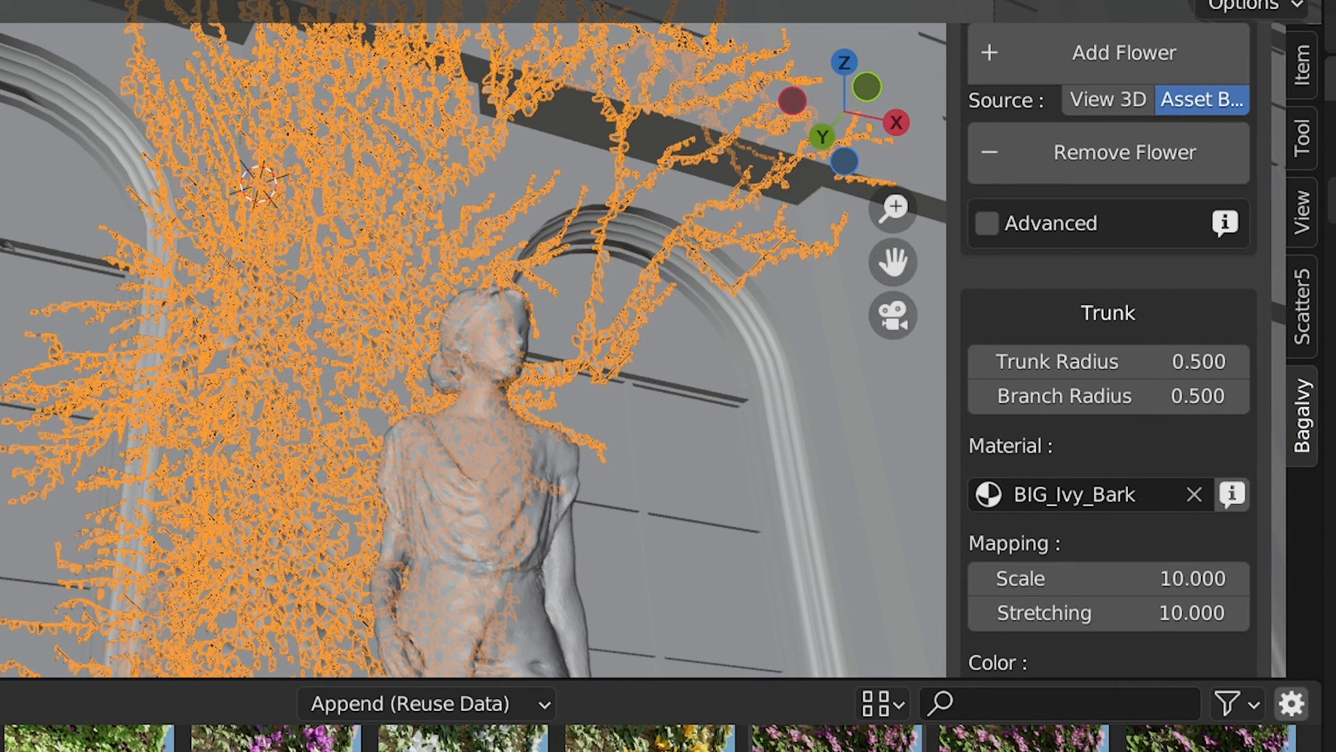
scroll("down", 3)
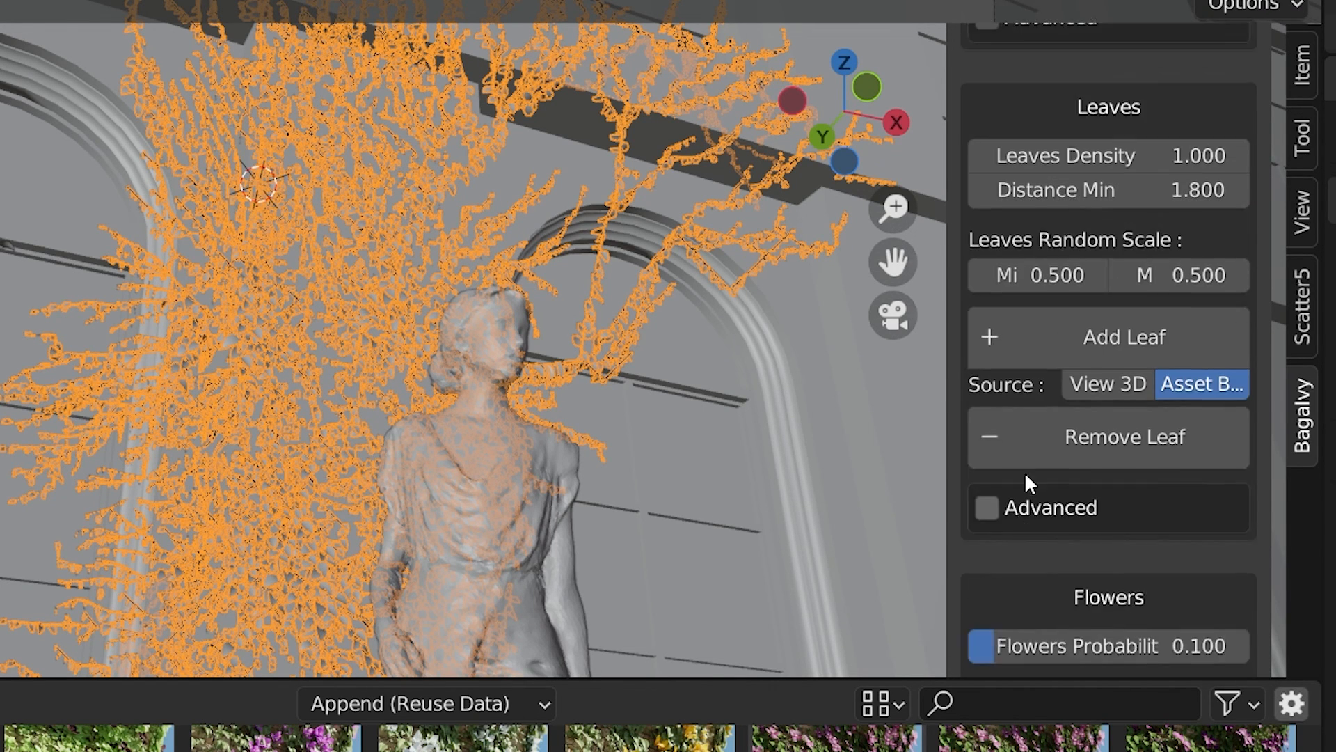
scroll("down", 3)
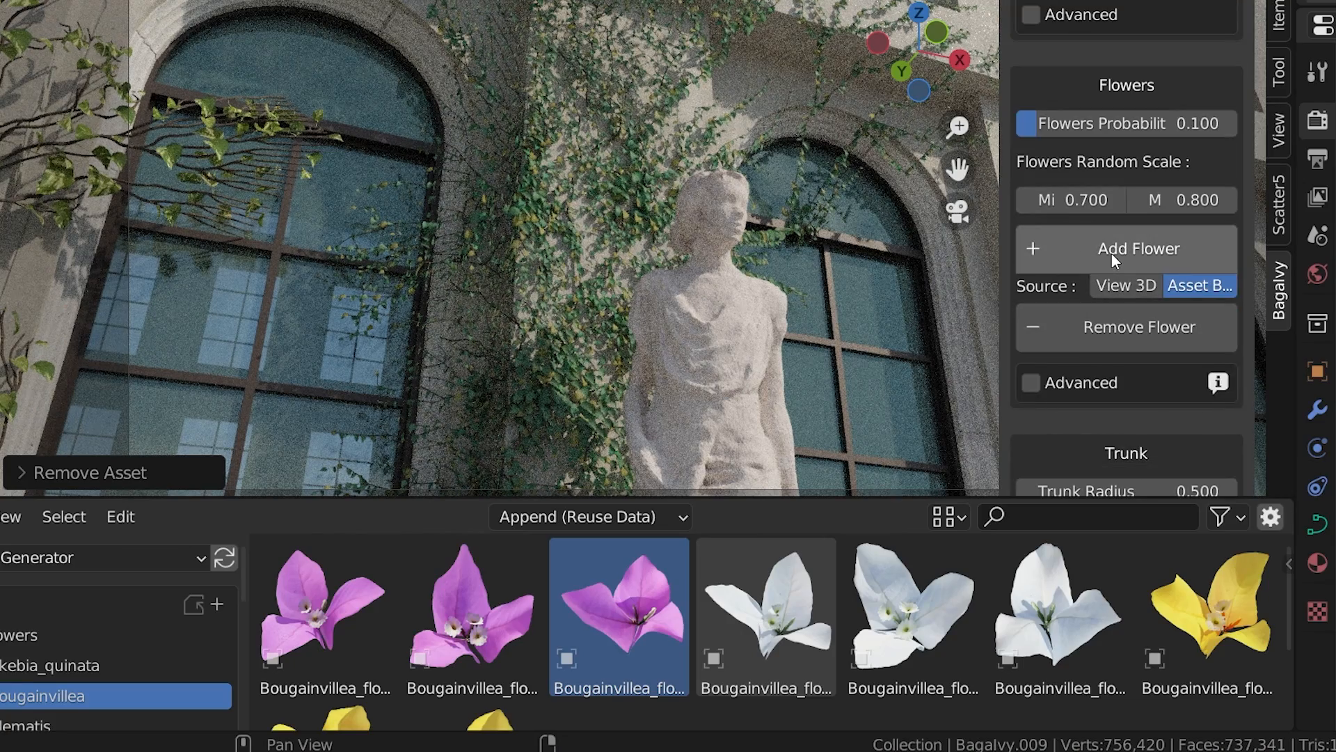
left_click(1126, 248)
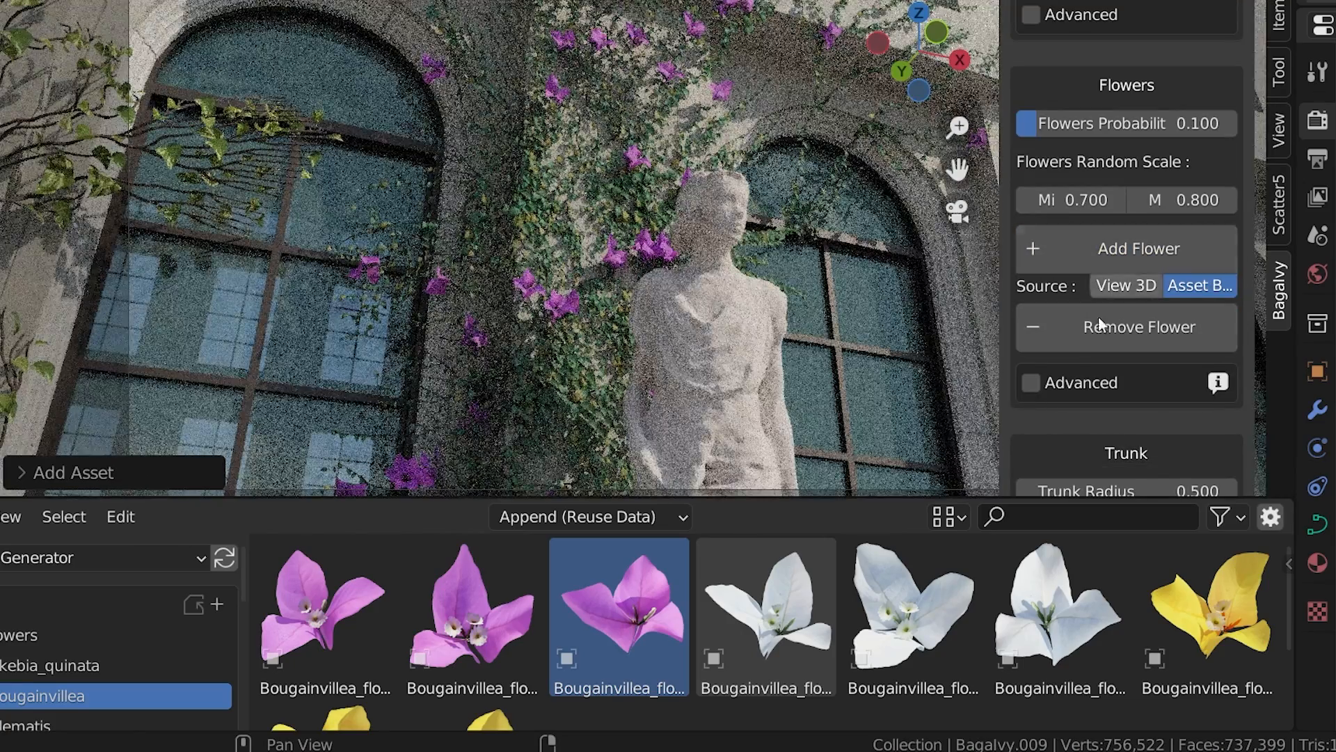
left_click(1204, 618)
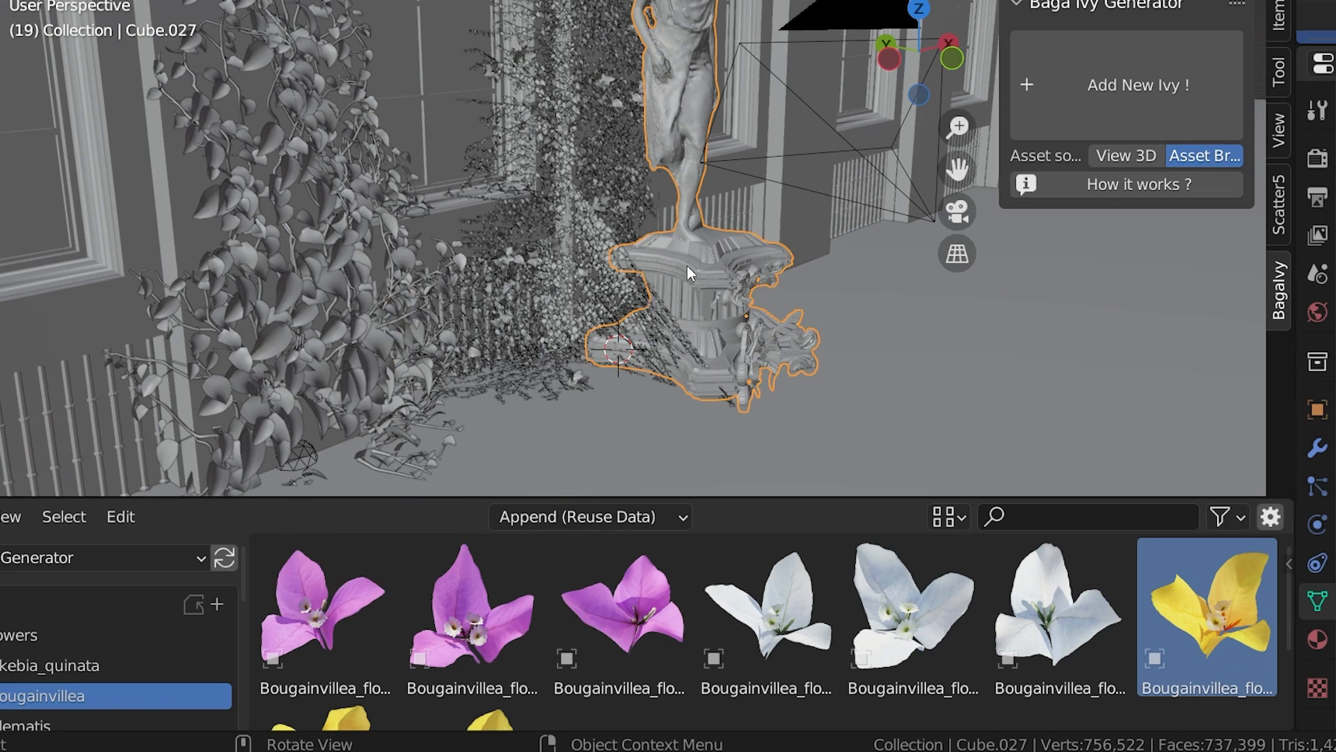
Step: Select the statue on its pedestal in the 3D viewport
left_click(1133, 84)
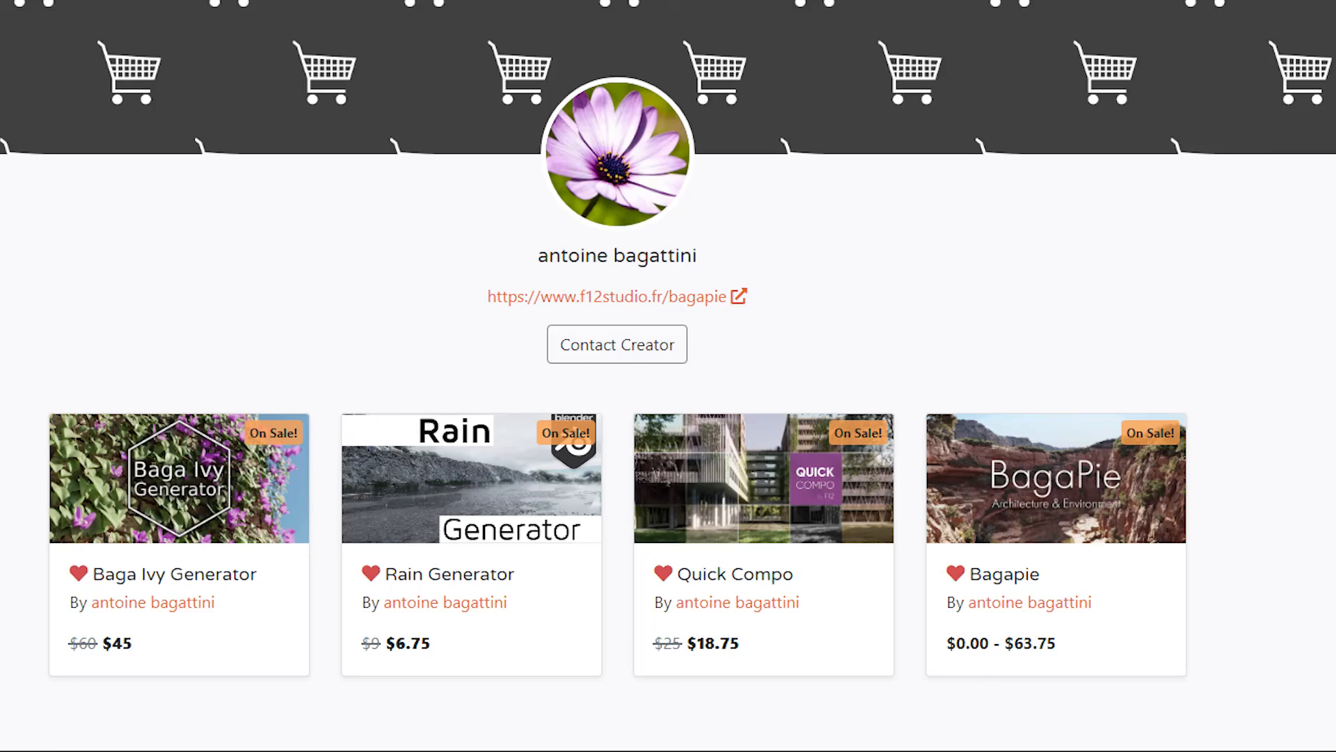
Step: Go to the best Blender add-ons article and scroll past the Rain Generator entry
left_click(470, 478)
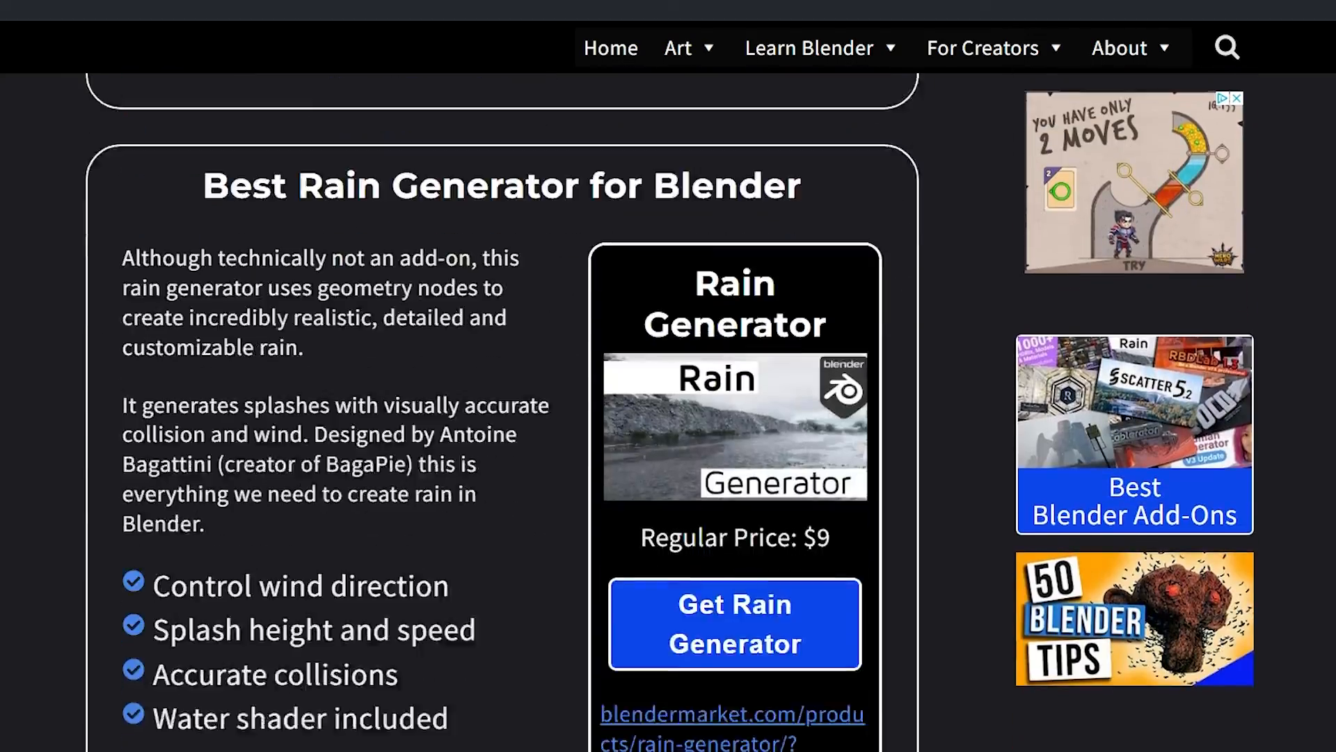
scroll("down", 3)
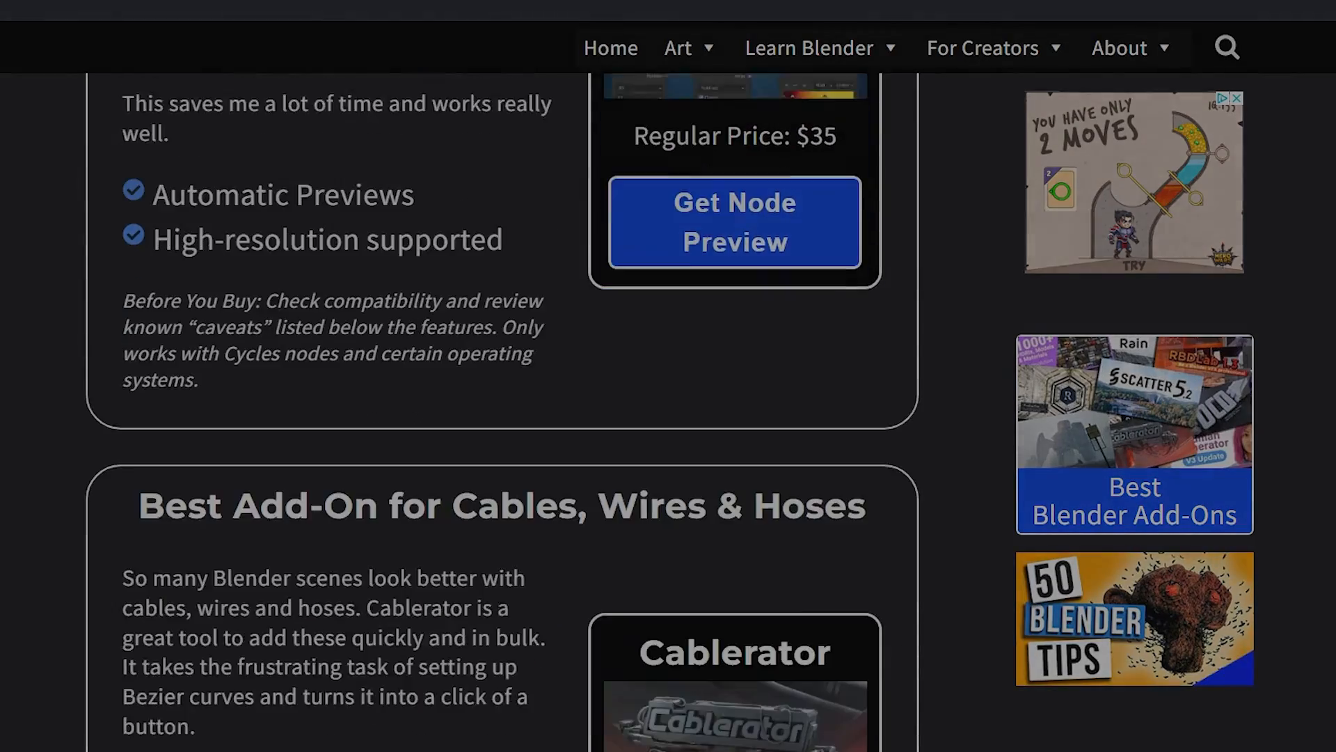